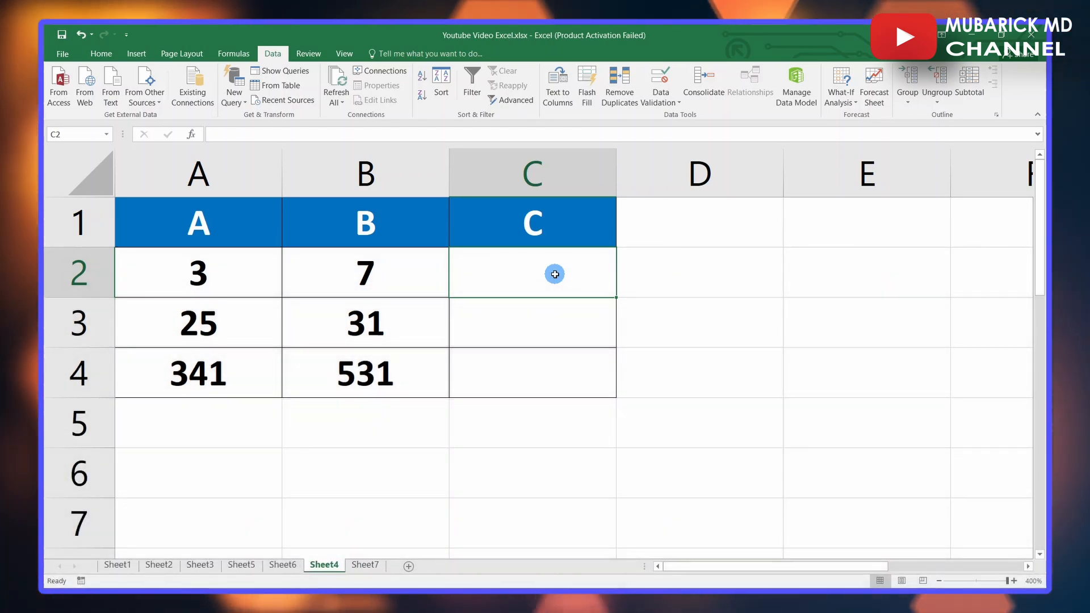
{"action": "mouse_move", "coordinate": [530, 278]}
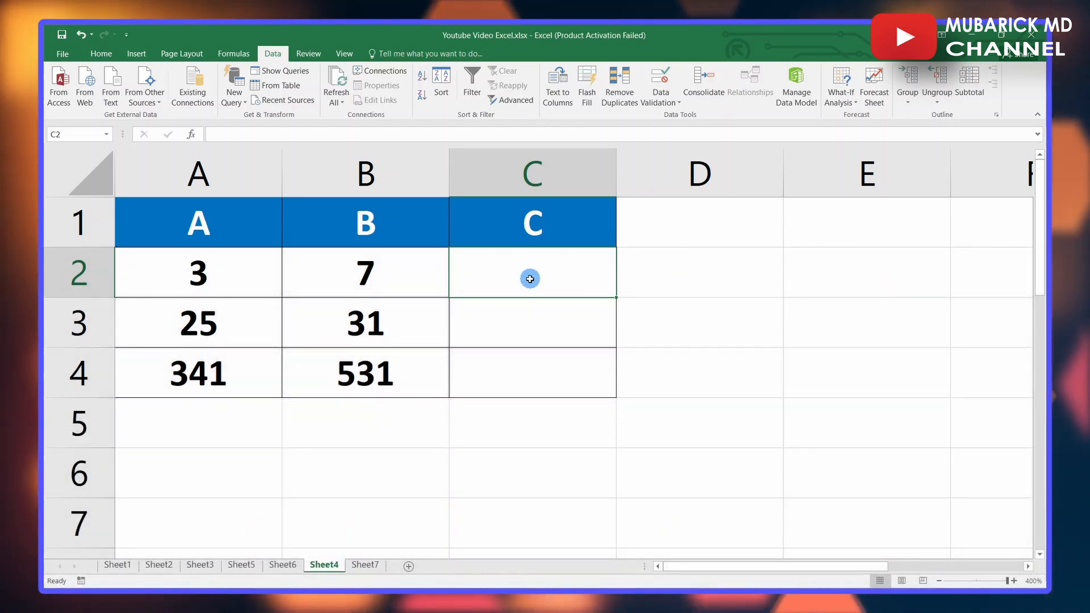
{"action": "mouse_move", "coordinate": [365, 278]}
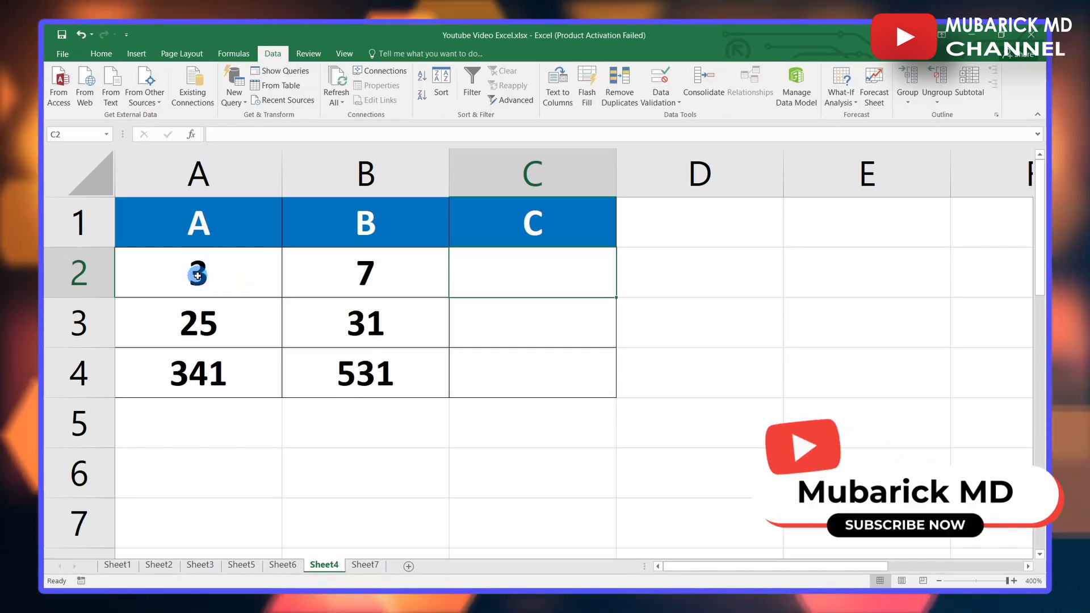
{"action": "mouse_move", "coordinate": [355, 280]}
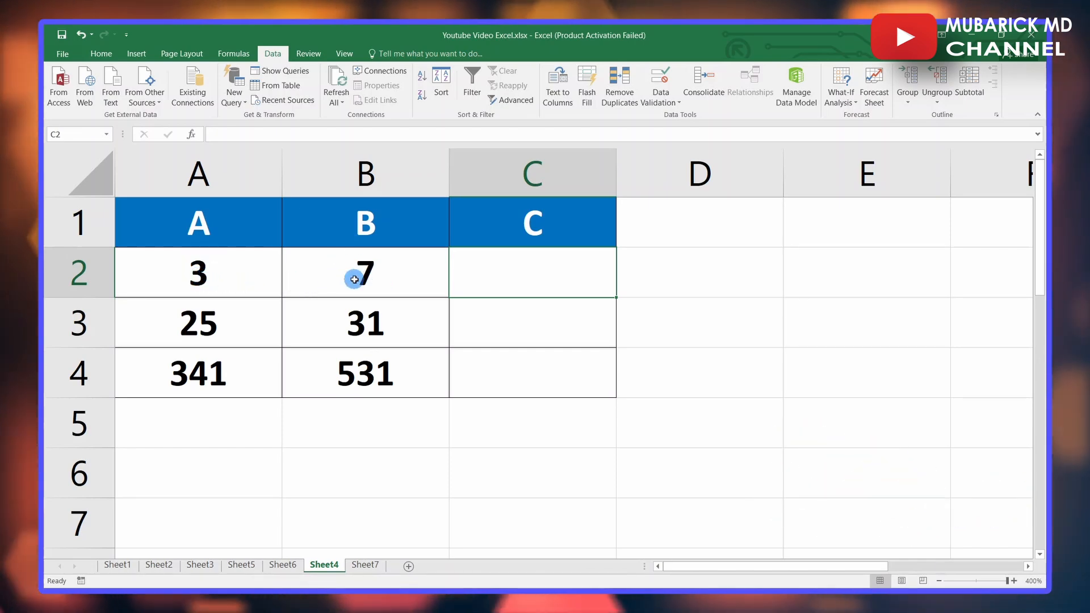
{"action": "mouse_move", "coordinate": [513, 278]}
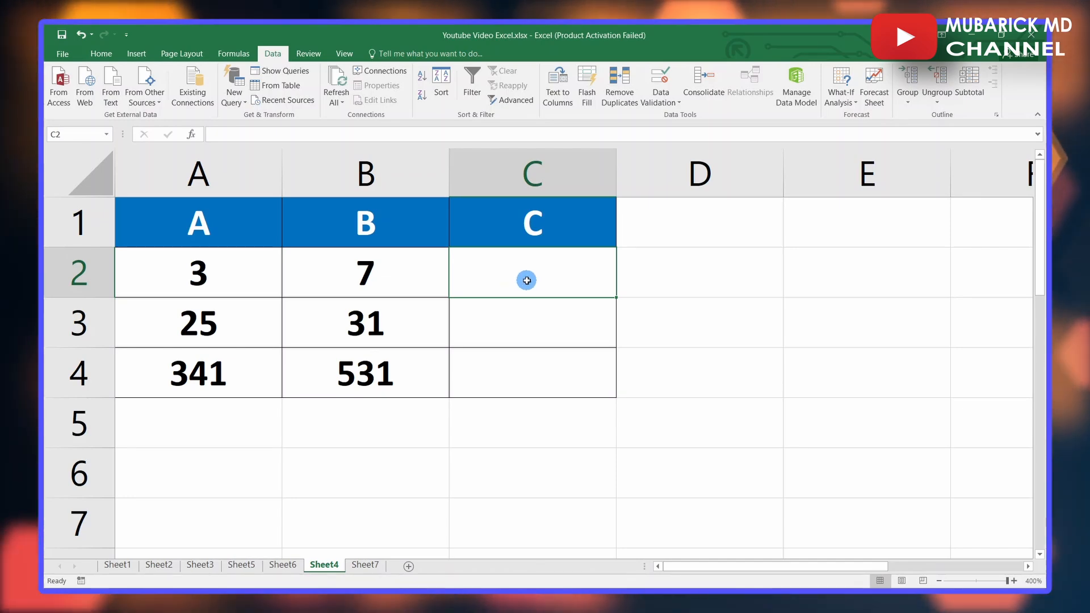
- Enter =A2+B2 in C2 so it sums 3 and 7 to 10
{"action": "type", "text": "="}
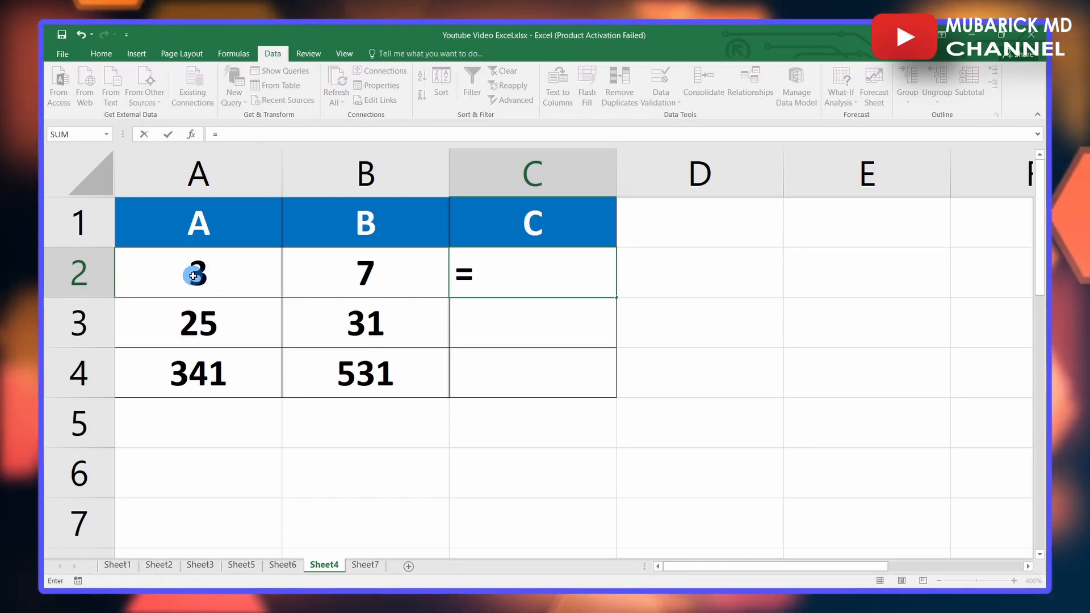
{"action": "left_click", "coordinate": [197, 272]}
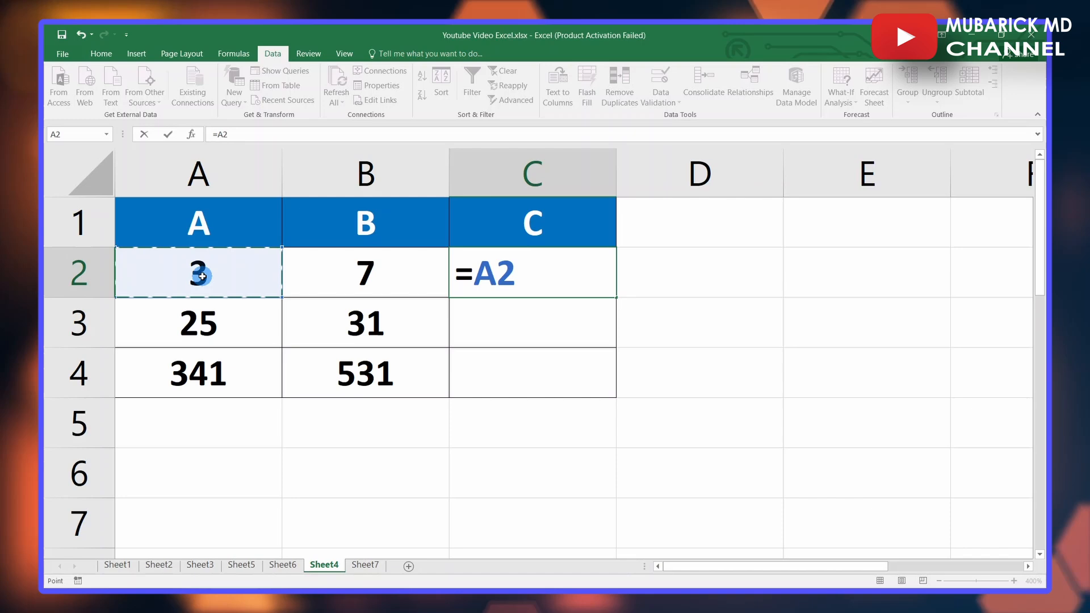
{"action": "left_click", "coordinate": [532, 272]}
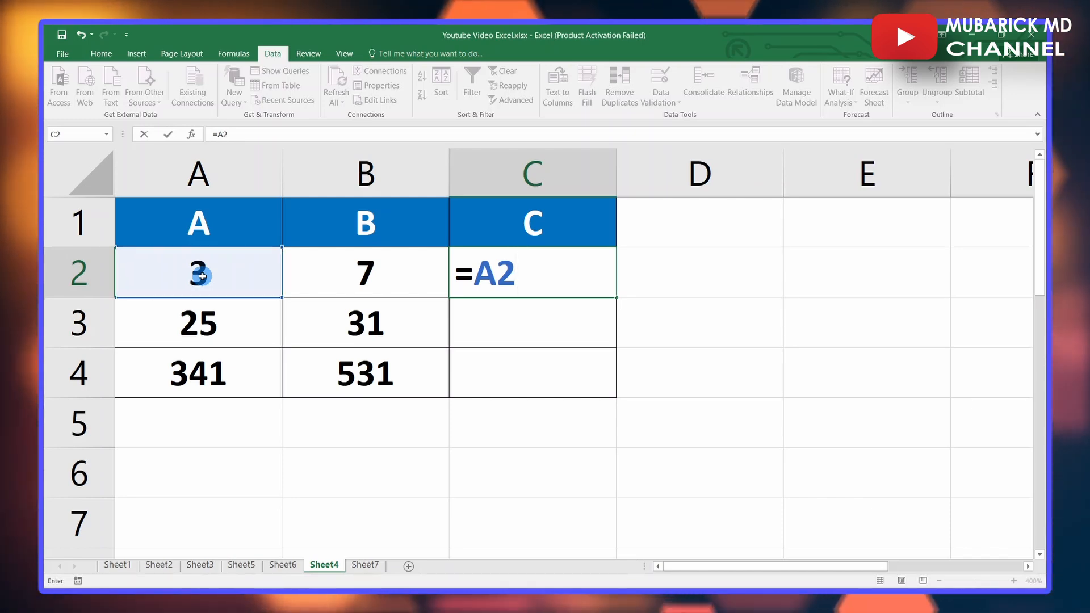
{"action": "type", "text": "+"}
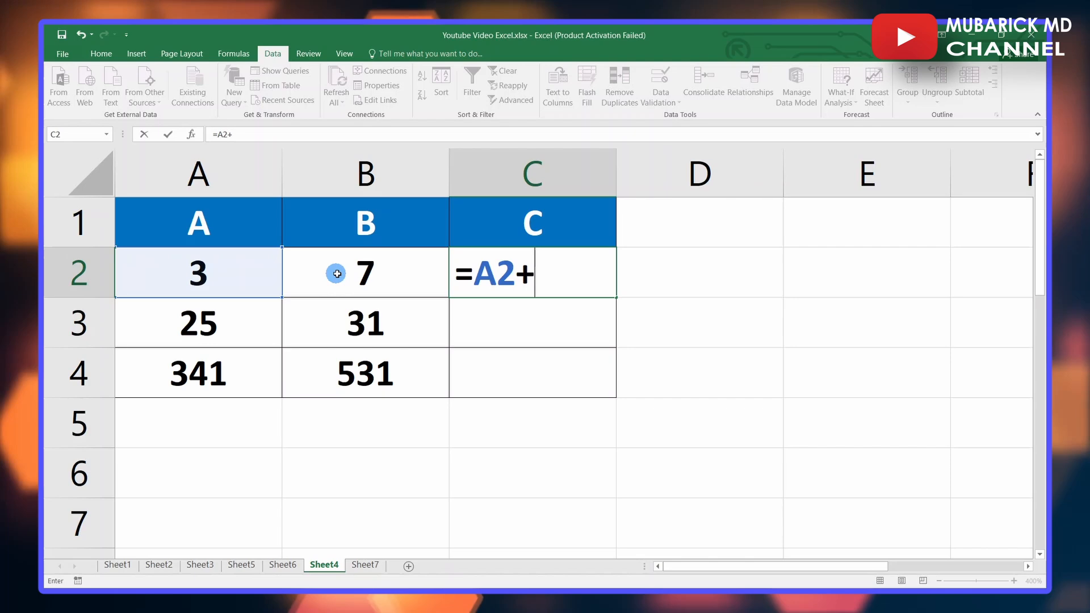
{"action": "left_click", "coordinate": [364, 273]}
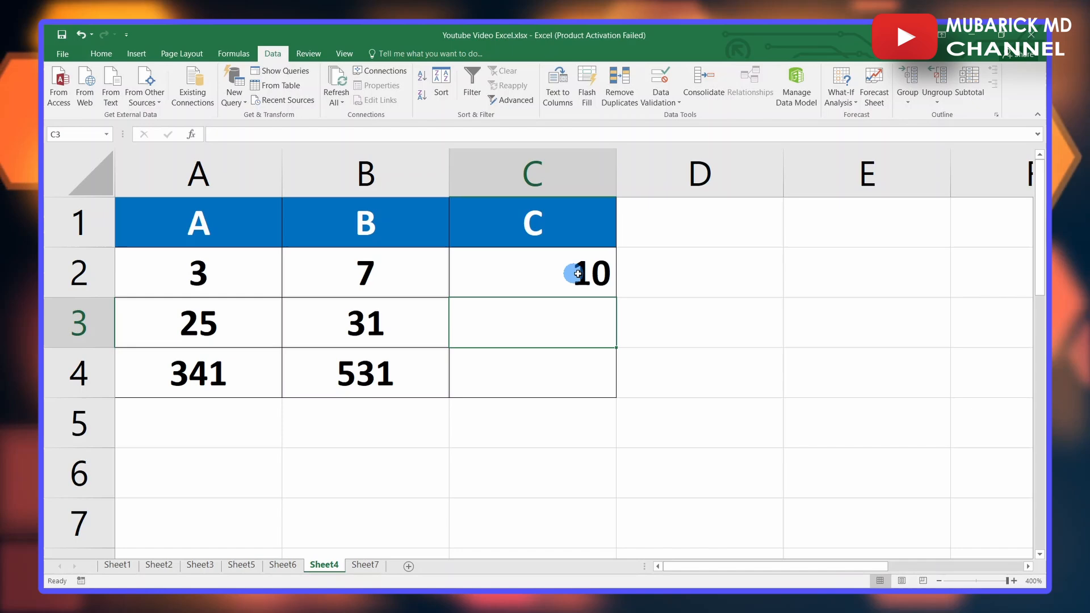
{"action": "mouse_move", "coordinate": [584, 272]}
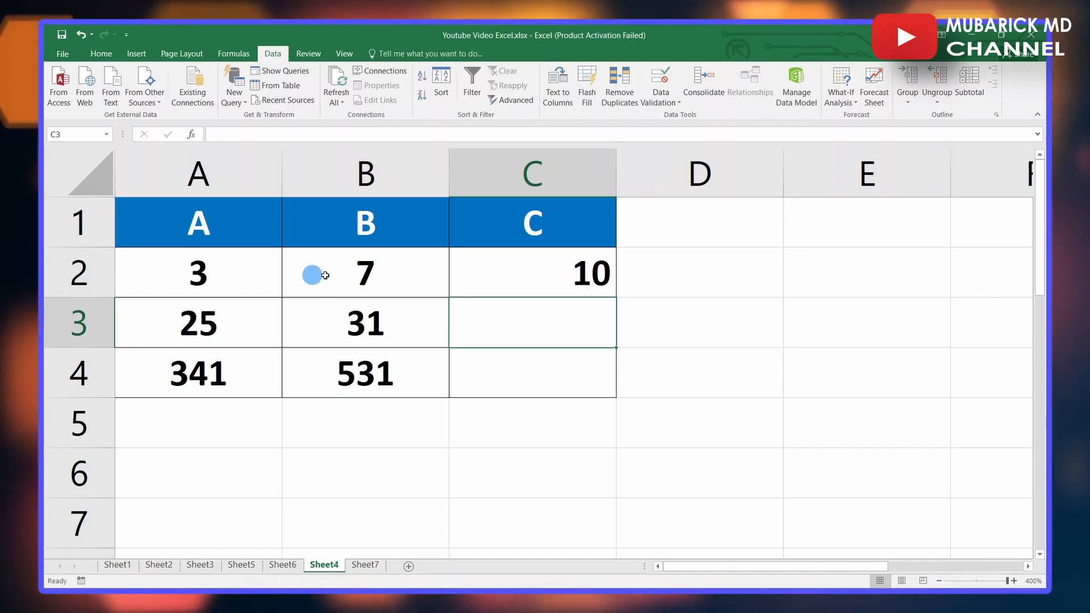
{"action": "mouse_move", "coordinate": [576, 275]}
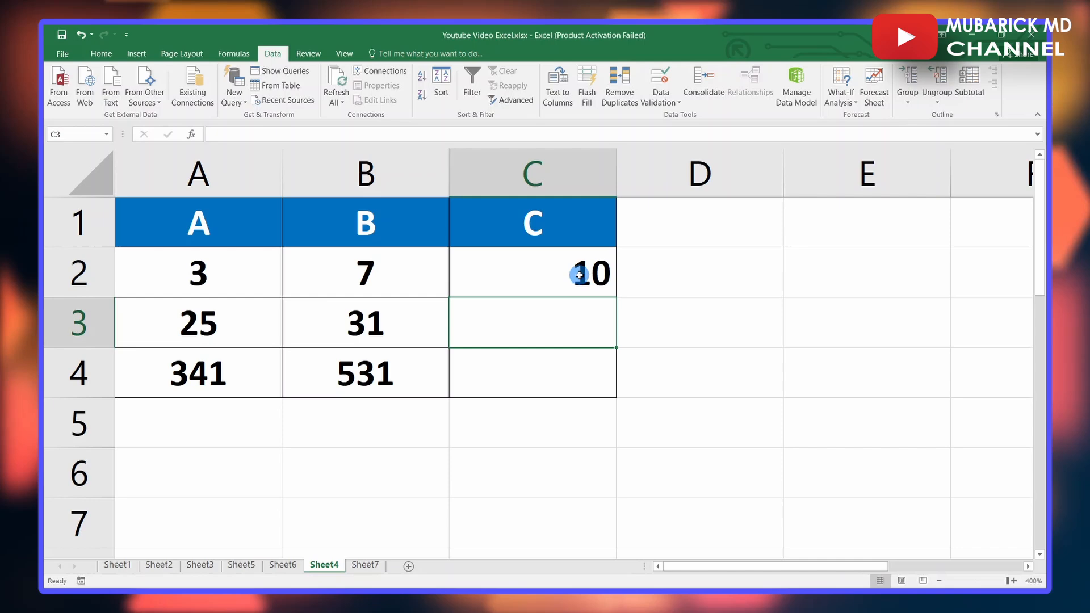
{"action": "mouse_move", "coordinate": [484, 323]}
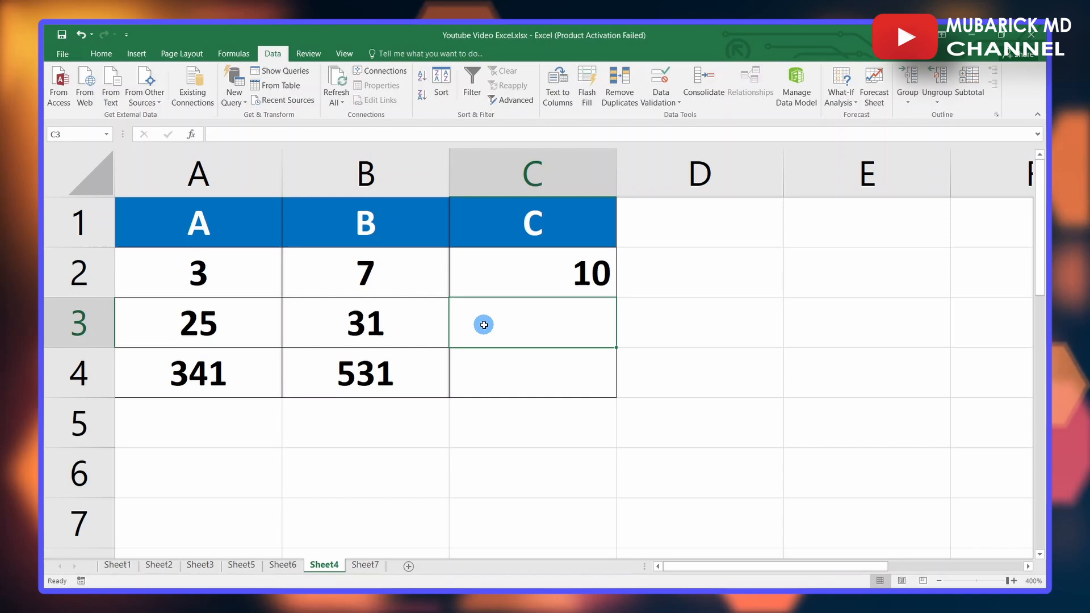
- Enter =A3+B3 in C3 so it sums 25 and 31 to 56, then review the formula
{"action": "type", "text": "="}
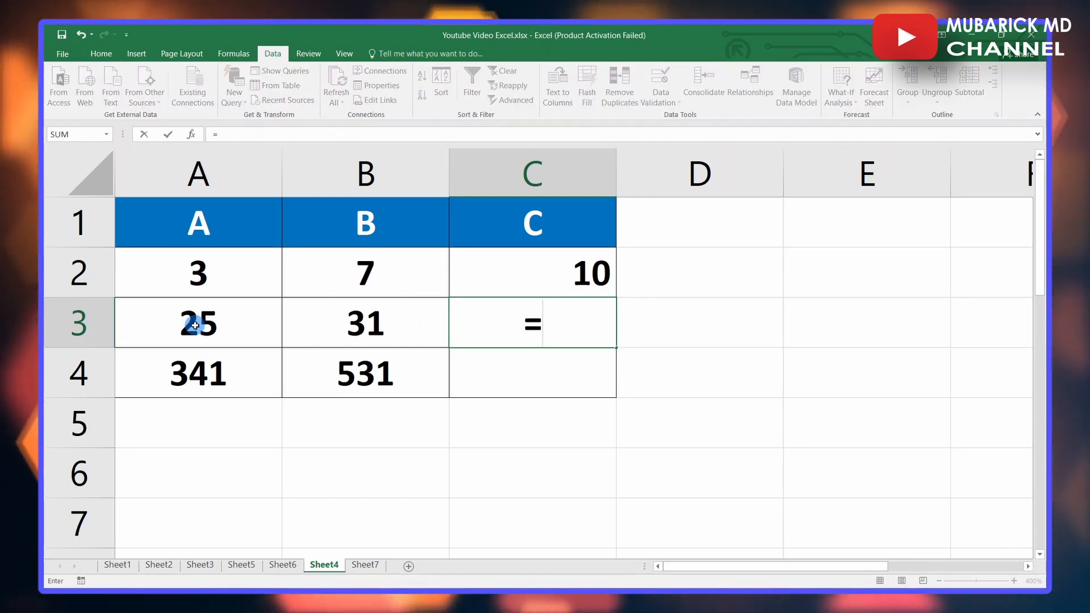
{"action": "left_click", "coordinate": [197, 323]}
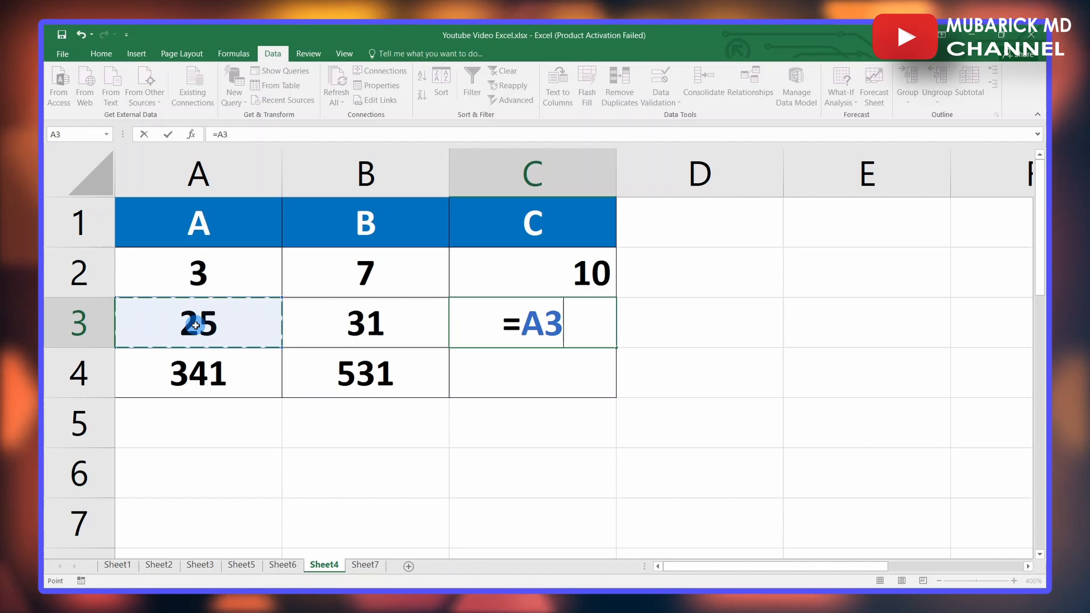
{"action": "type", "text": "+"}
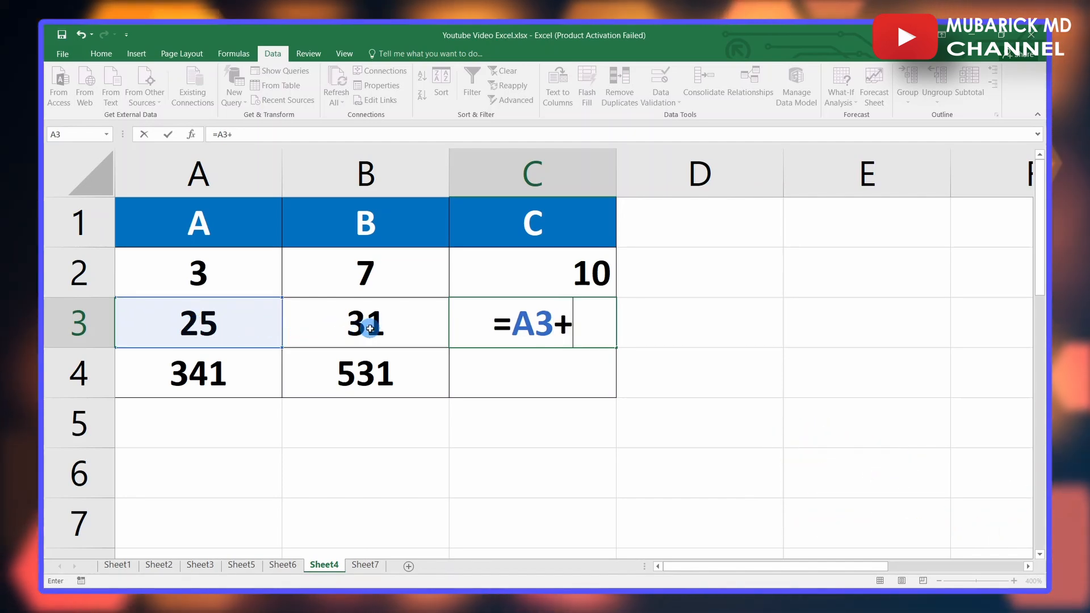
{"action": "left_click", "coordinate": [364, 323]}
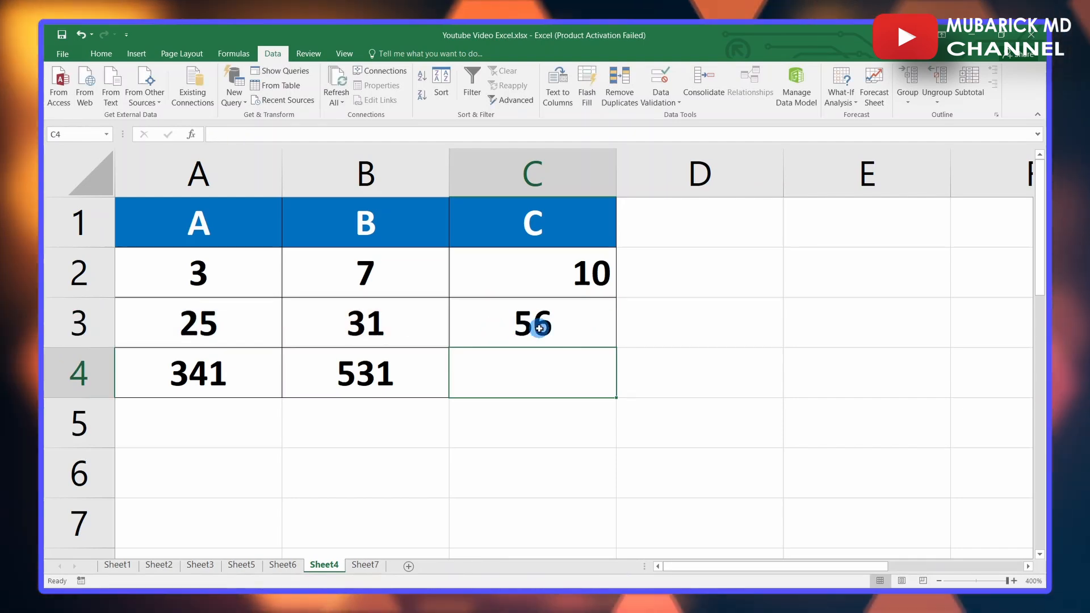
{"action": "mouse_move", "coordinate": [212, 376]}
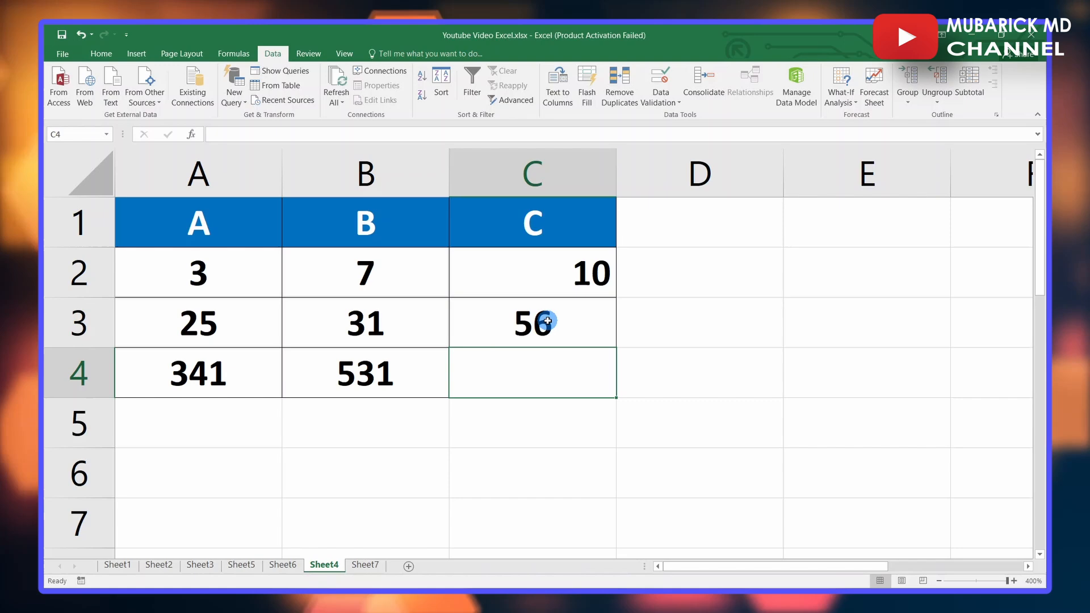
{"action": "left_click", "coordinate": [532, 321]}
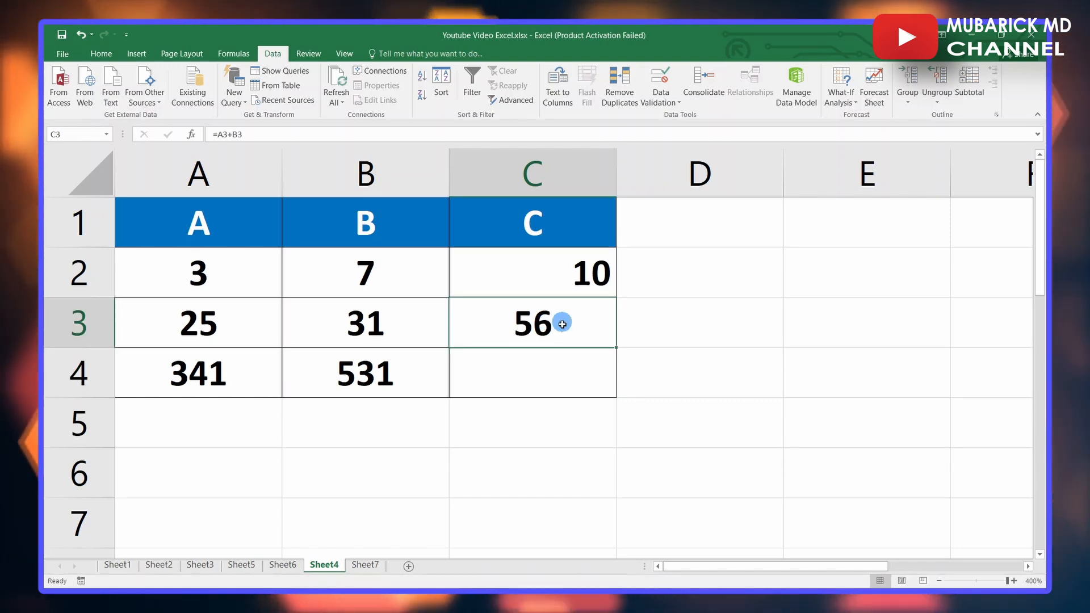